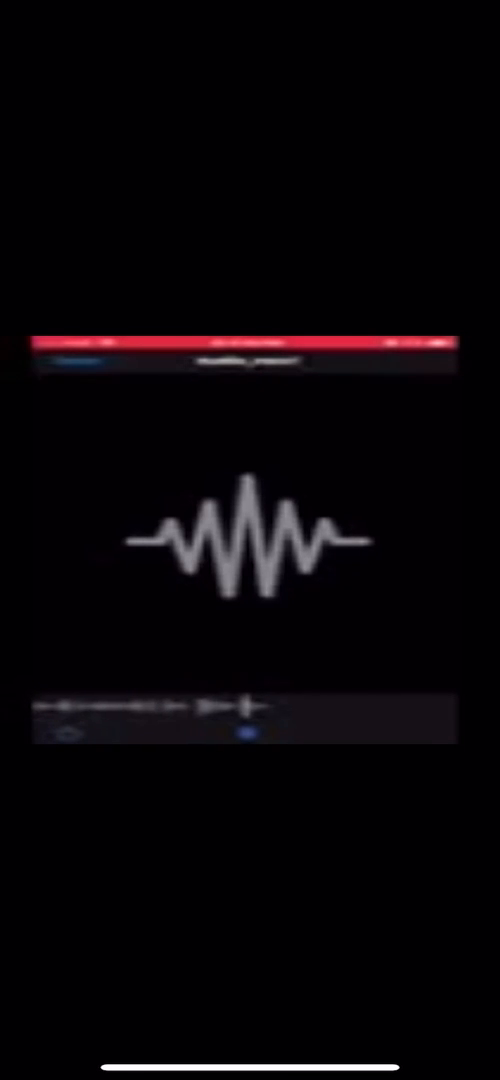
- Pause the audio clip so the play button appears over the waveform graphic
click(245, 545)
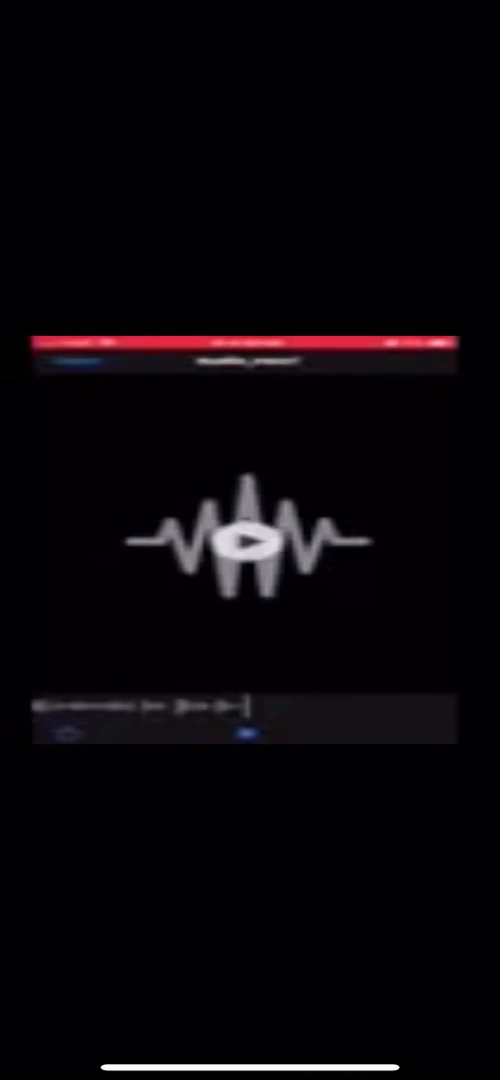